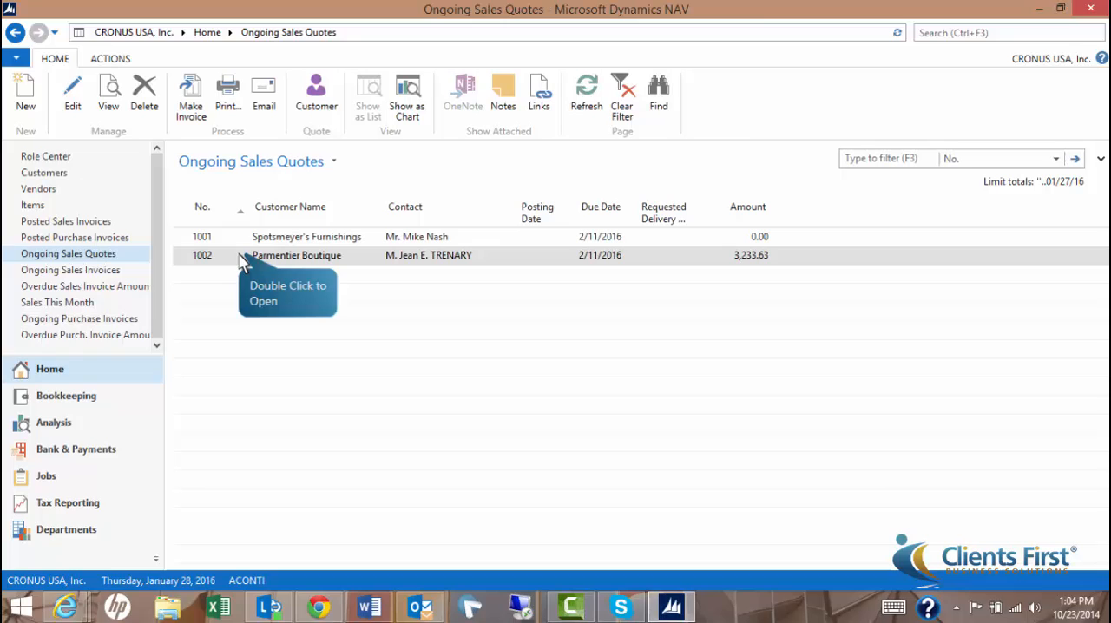
Open sales quote 1002 for Parmentier Boutique from the Ongoing Sales Quotes list.
double_click(296, 254)
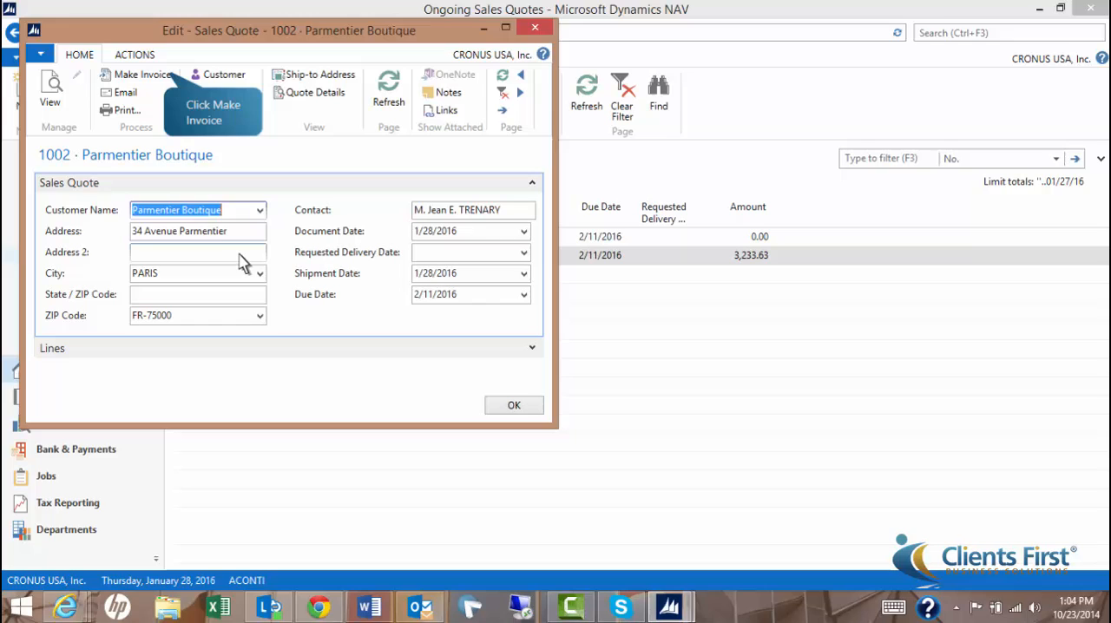
mouse_move(146, 80)
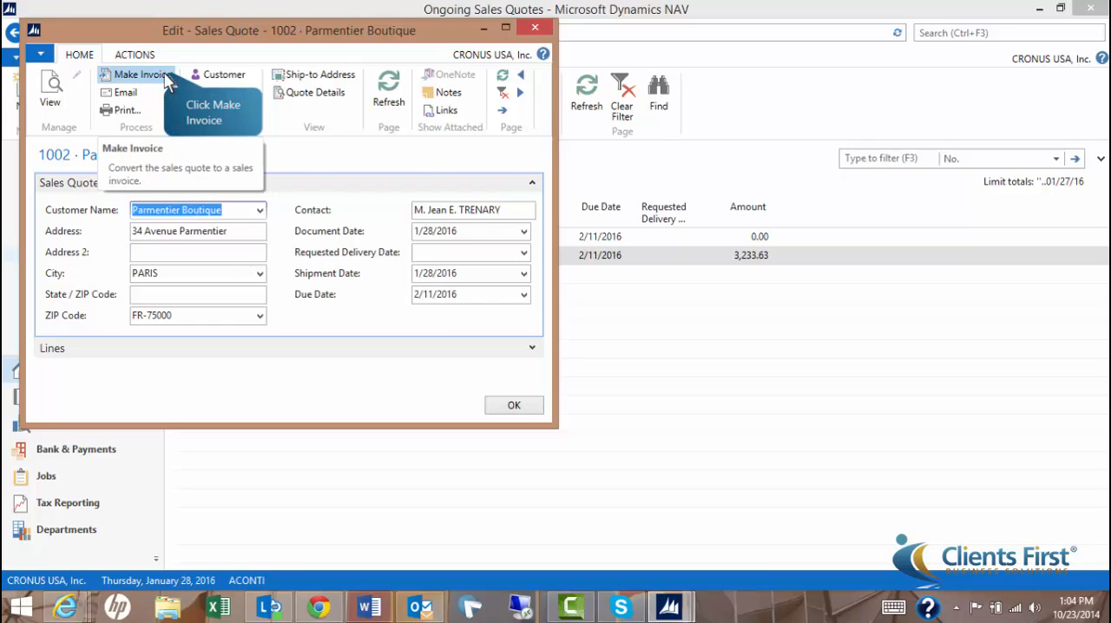
Convert quote 1002 into sales invoice 1004 via Make Invoice, confirming the prompt.
left_click(139, 74)
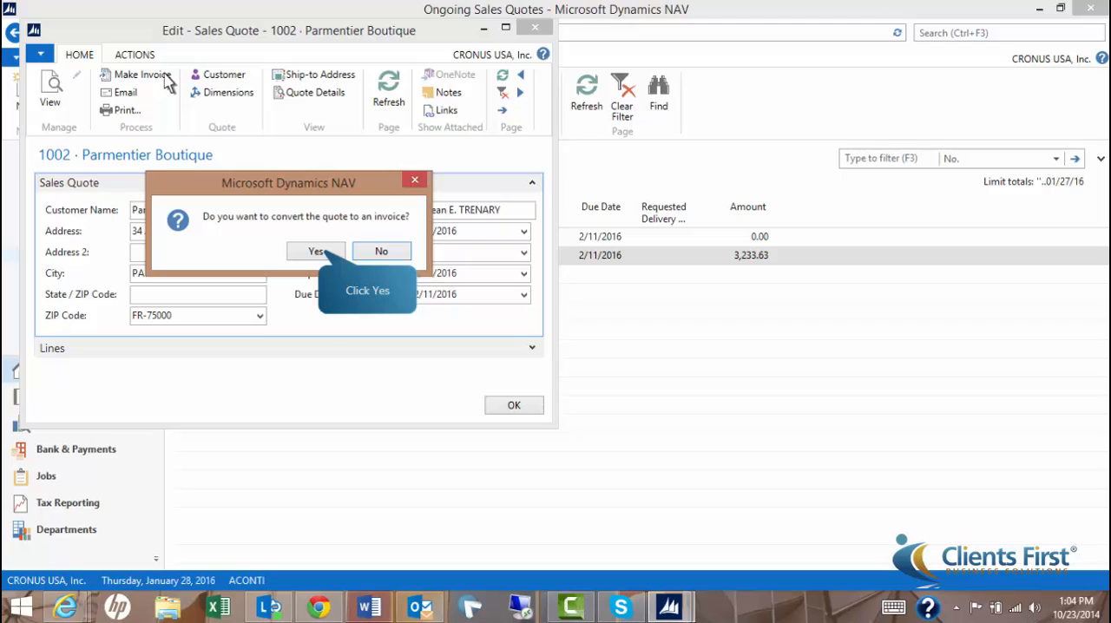
mouse_move(317, 251)
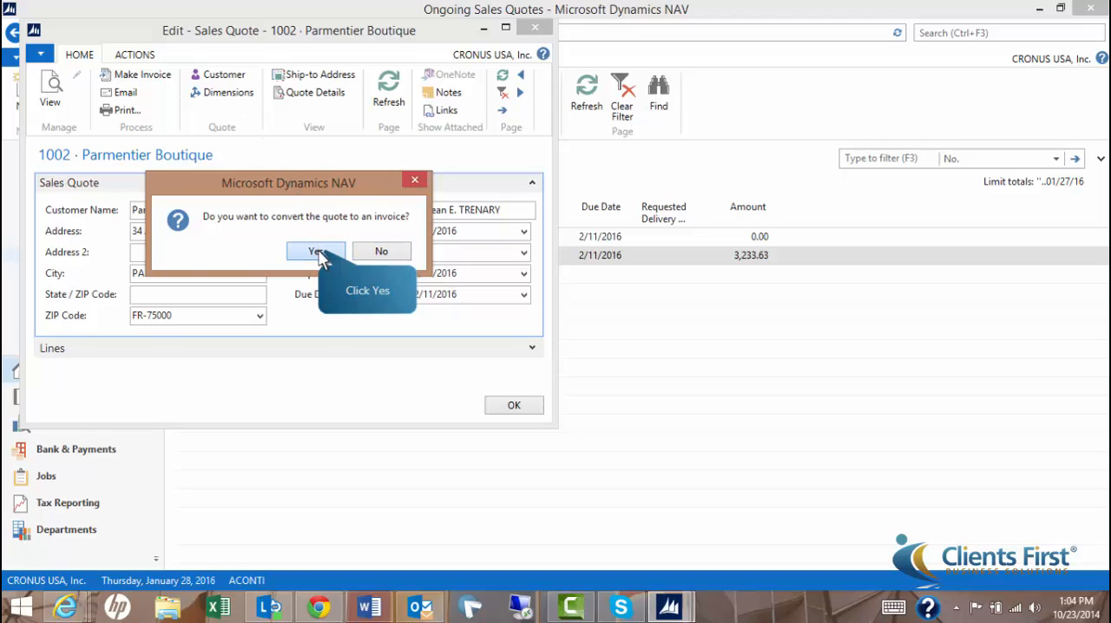
left_click(315, 251)
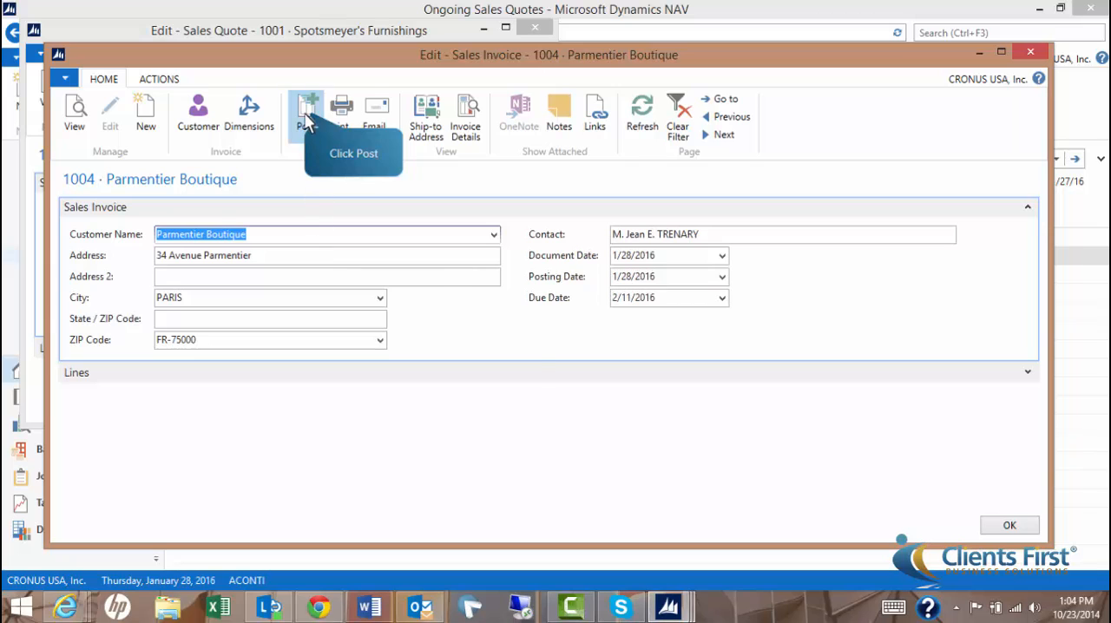
Post invoice 1004 and view posted sales invoice 103032, one bicycle totaling 3,233.63.
left_click(306, 111)
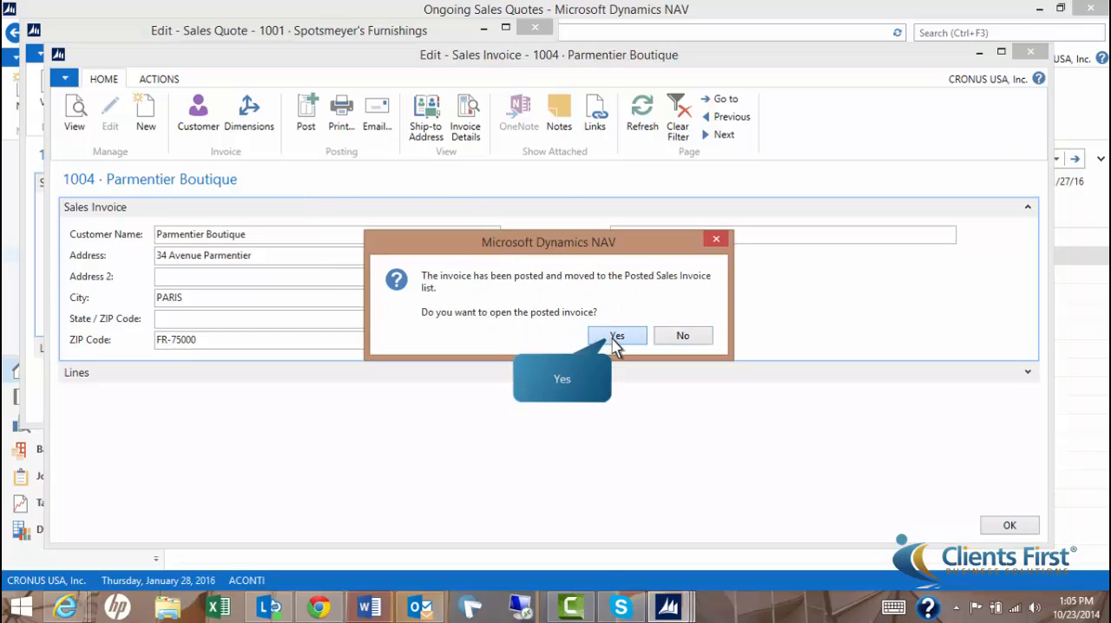
left_click(617, 335)
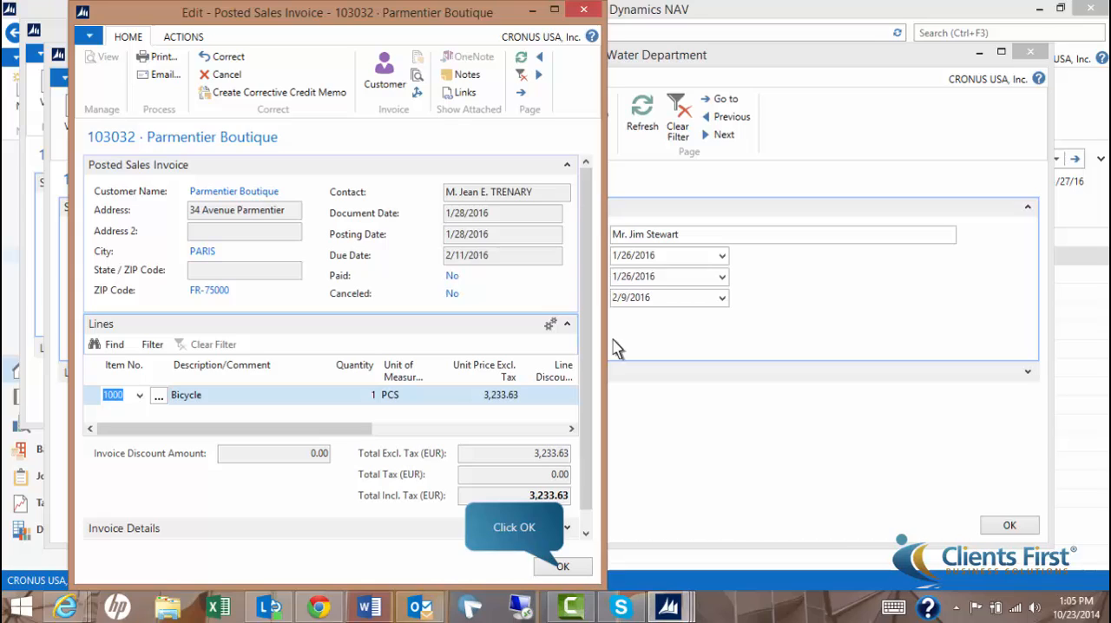